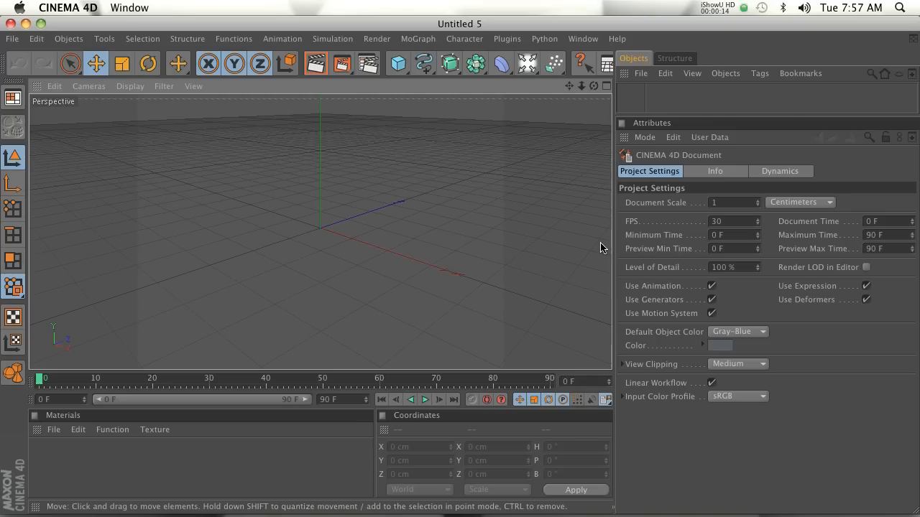
mouse_move(562, 219)
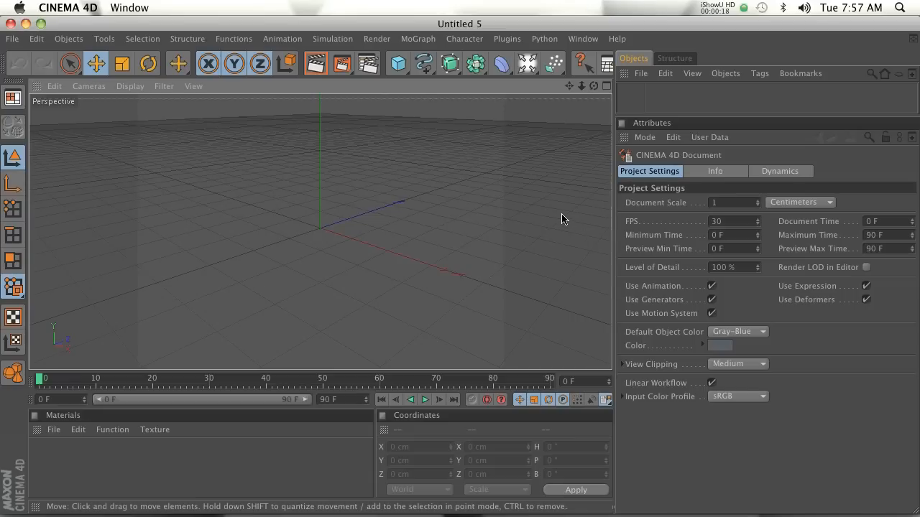
mouse_move(428, 202)
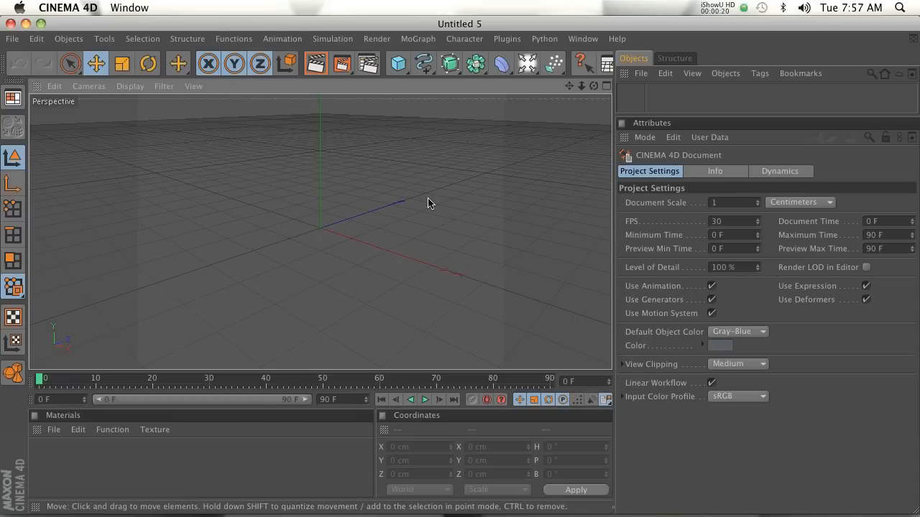
mouse_move(149, 491)
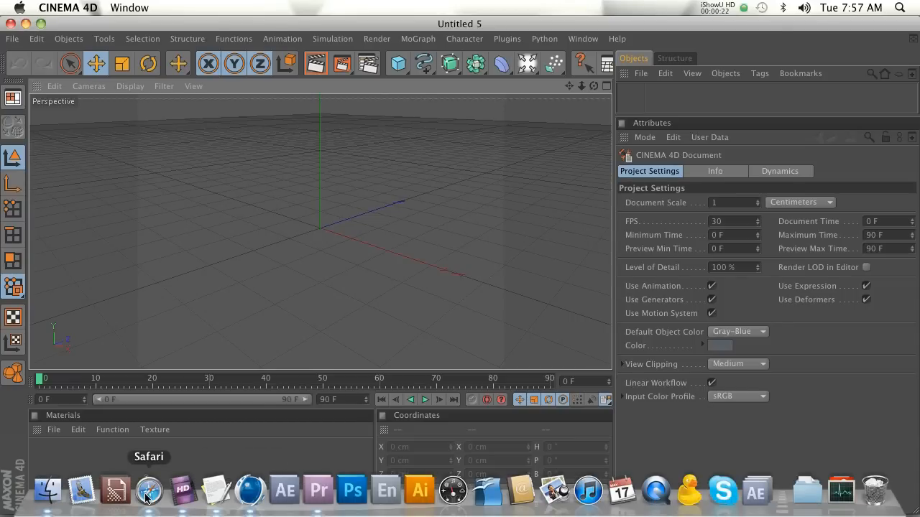
- Open the downloaded arrowTool.c4d from the Arrow Toolkit page via the Downloads folder
left_click(149, 491)
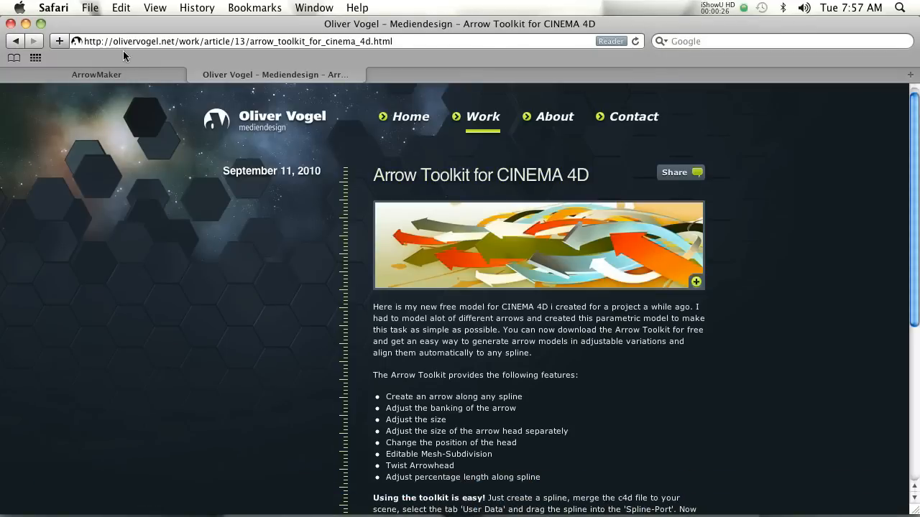
scroll("down", 3)
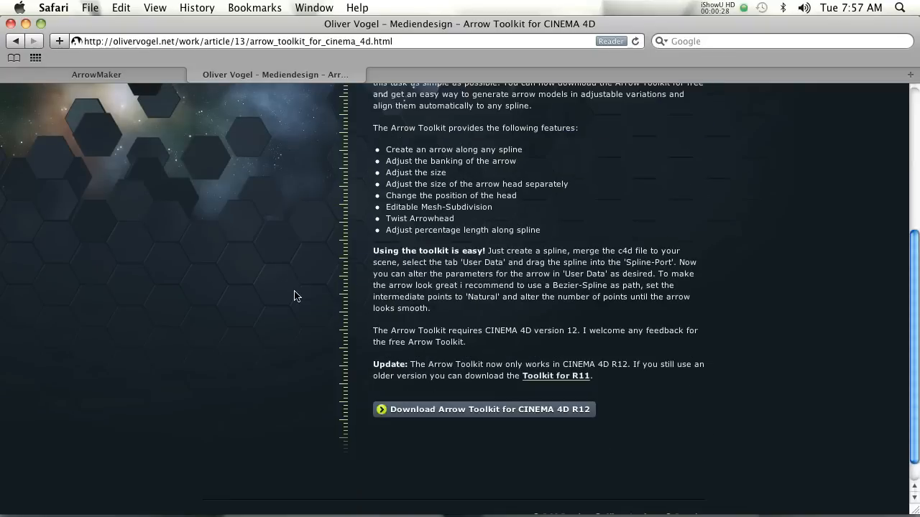
scroll("up", 3)
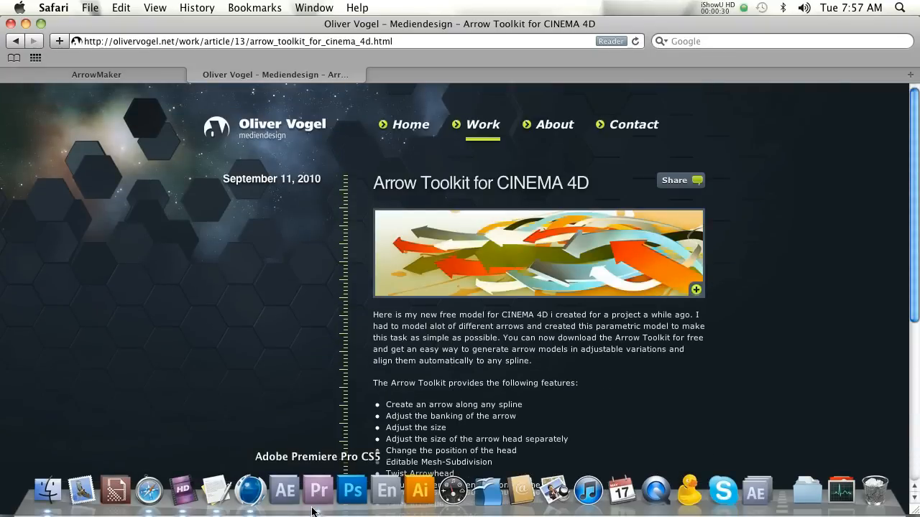
mouse_move(807, 492)
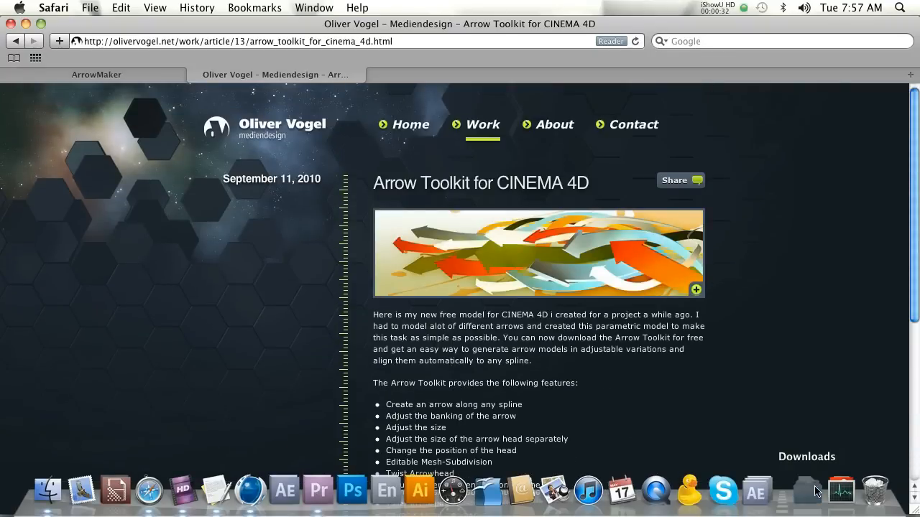
left_click(806, 492)
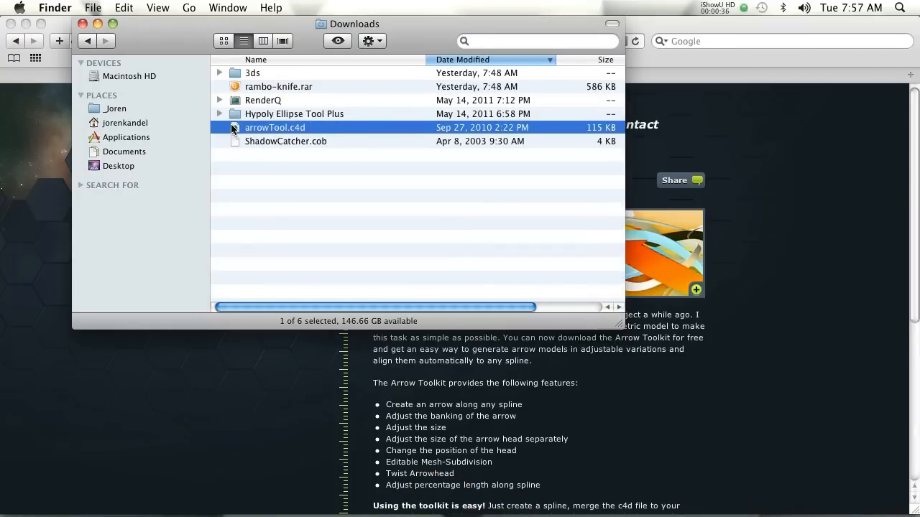
double_click(276, 127)
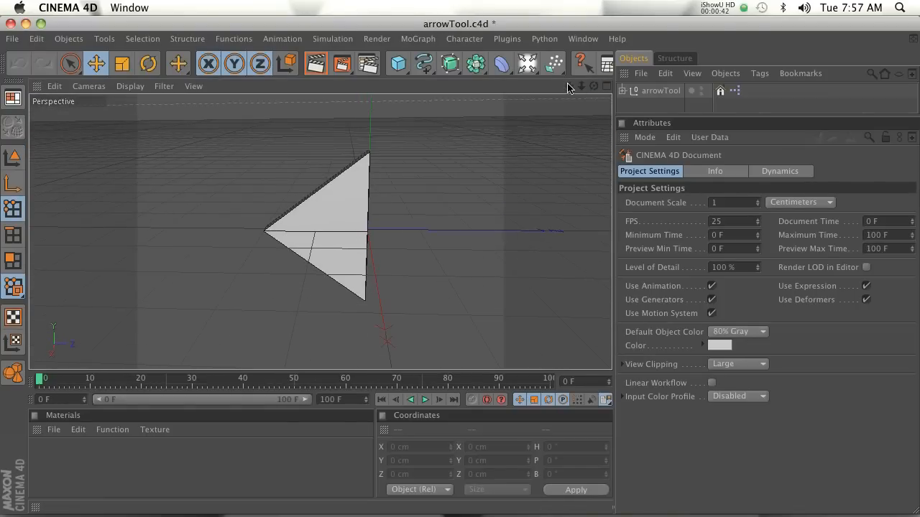
- Create a Circle spline and rotate it to -70° heading around the arrow
left_click(661, 91)
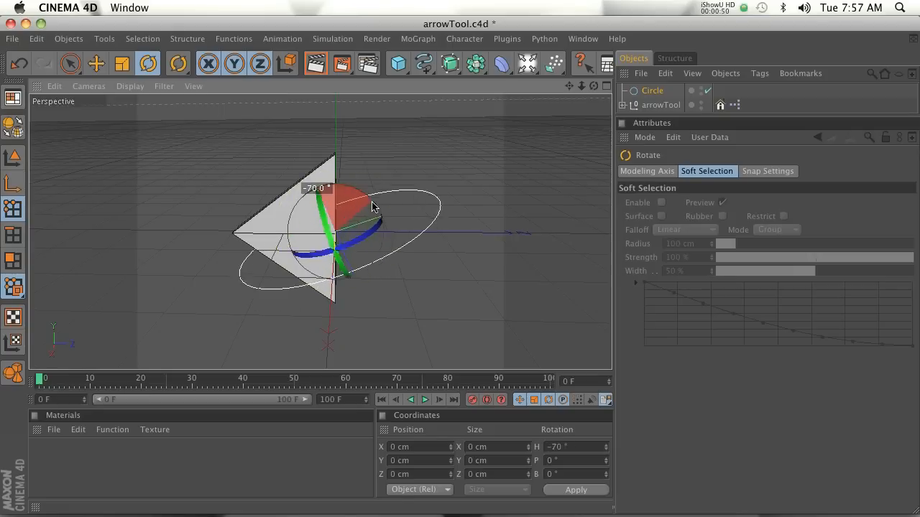
left_click(122, 63)
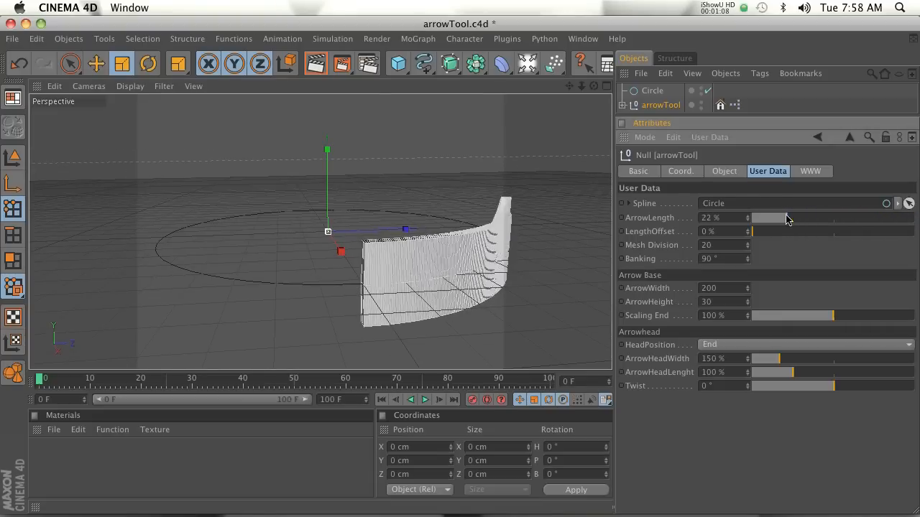
- Extend the arrow length fully around the circle, shift its start offset, and adjust banking
left_click_drag(787, 217, 880, 217)
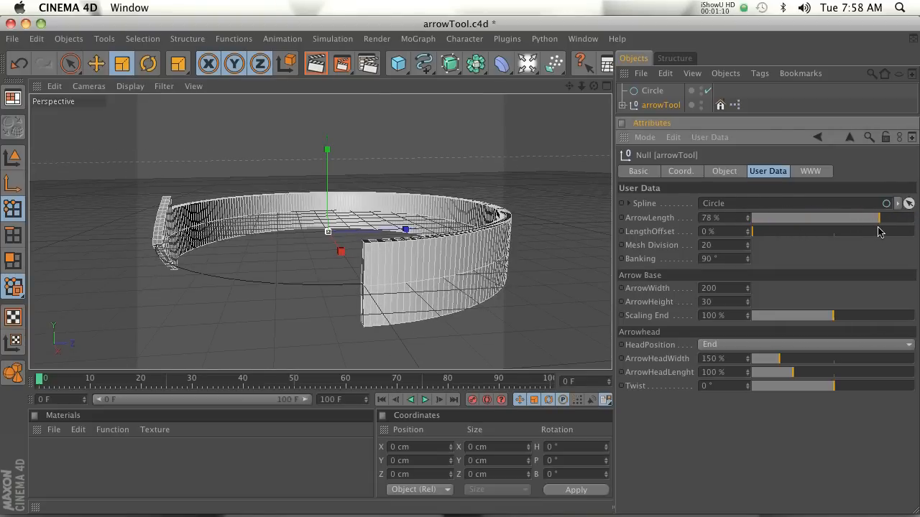
left_click_drag(876, 218, 913, 217)
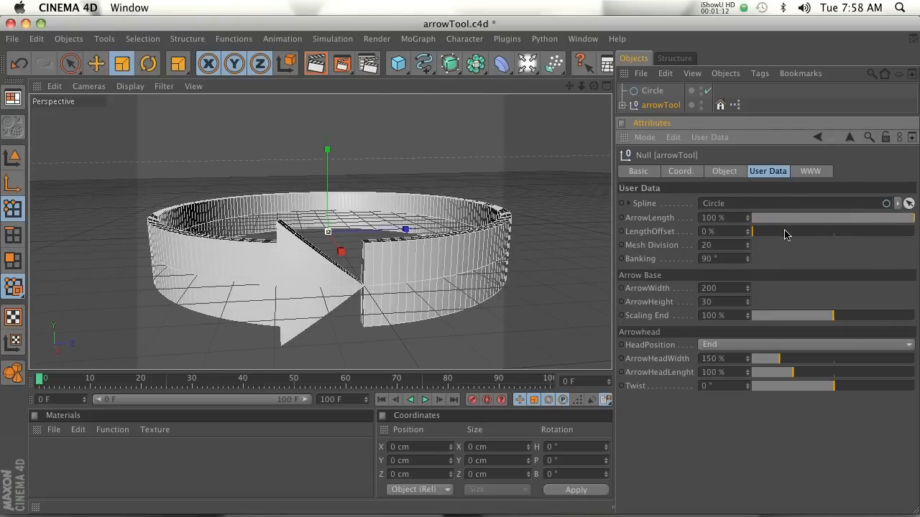
left_click_drag(750, 231, 912, 230)
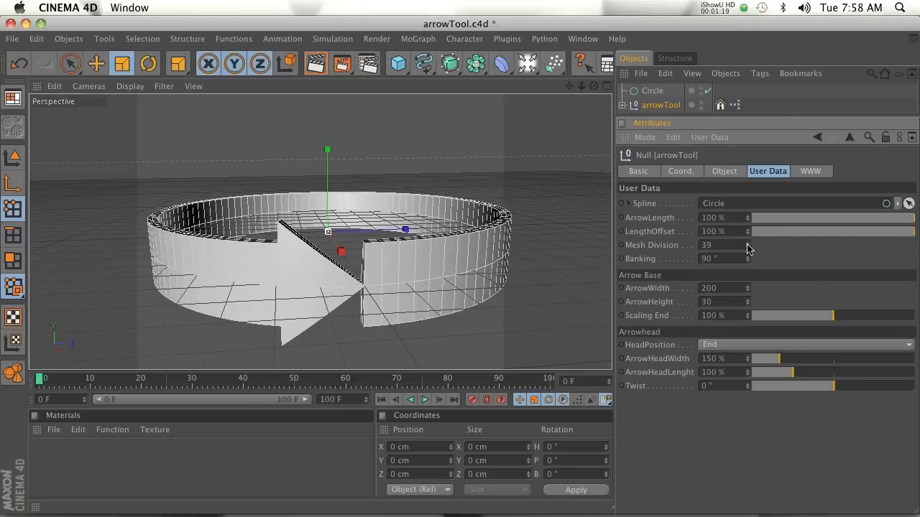
left_click_drag(725, 258, 747, 259)
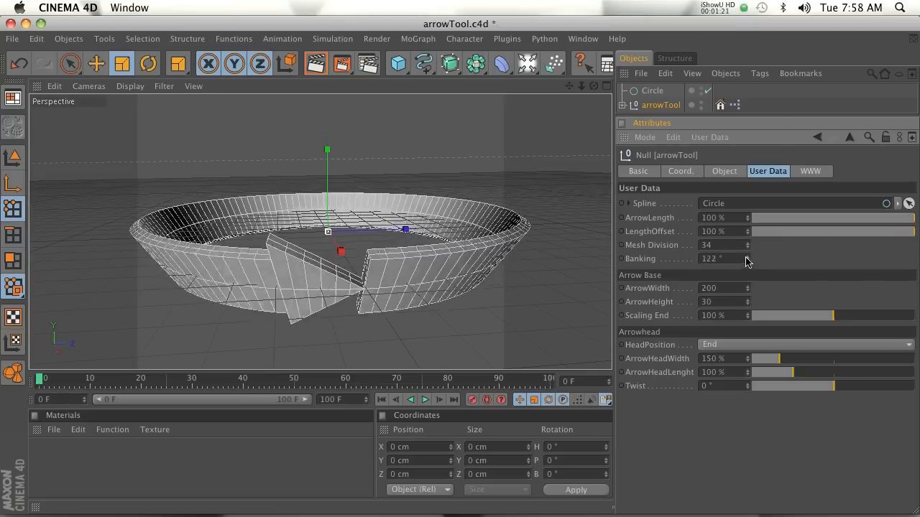
left_click_drag(748, 259, 725, 259)
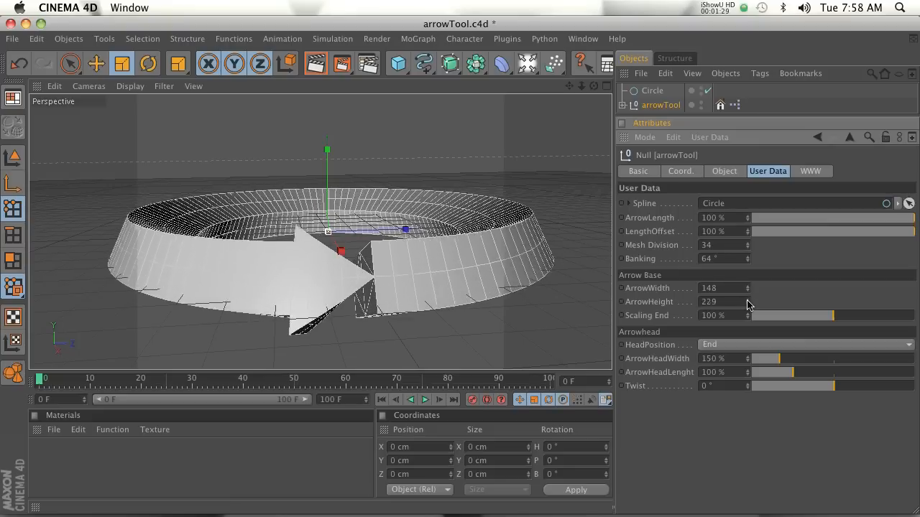
- Thin the arrow height, flare the tail end to 200%, widen and shorten the arrowhead
left_click_drag(748, 305, 833, 316)
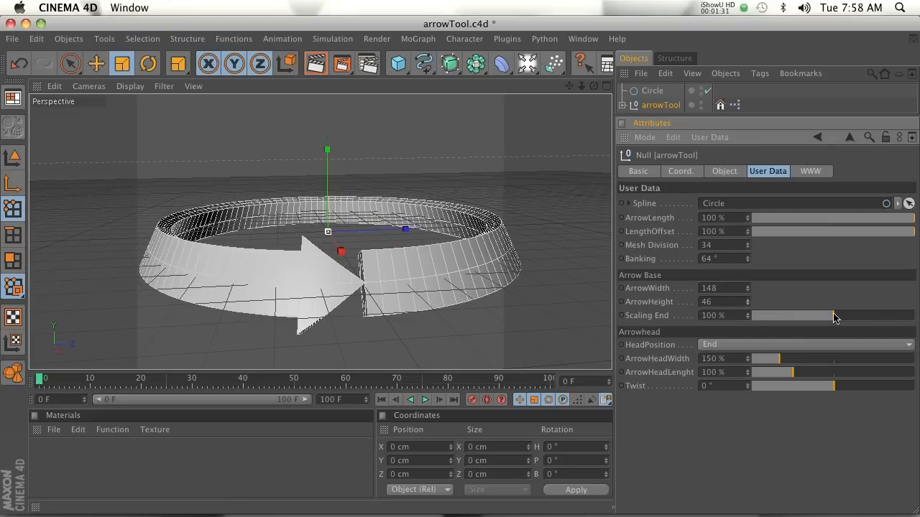
left_click_drag(833, 315, 751, 315)
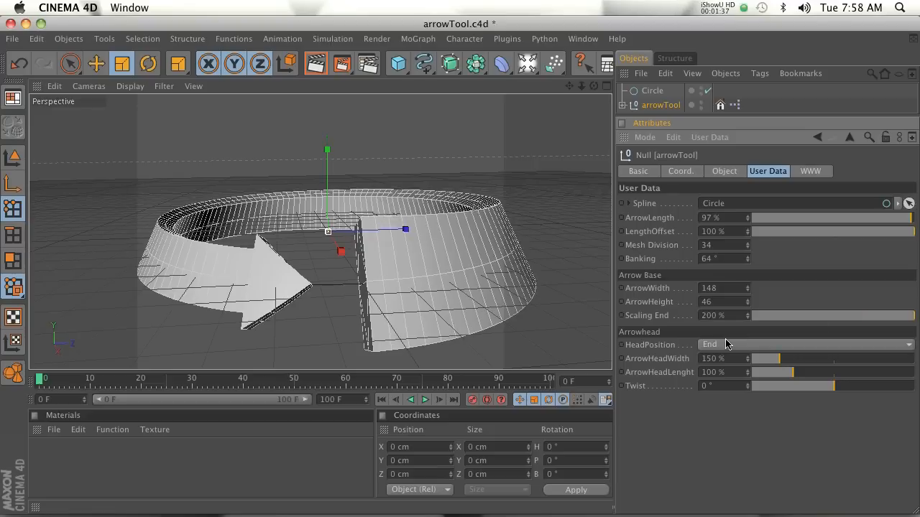
left_click_drag(765, 358, 783, 358)
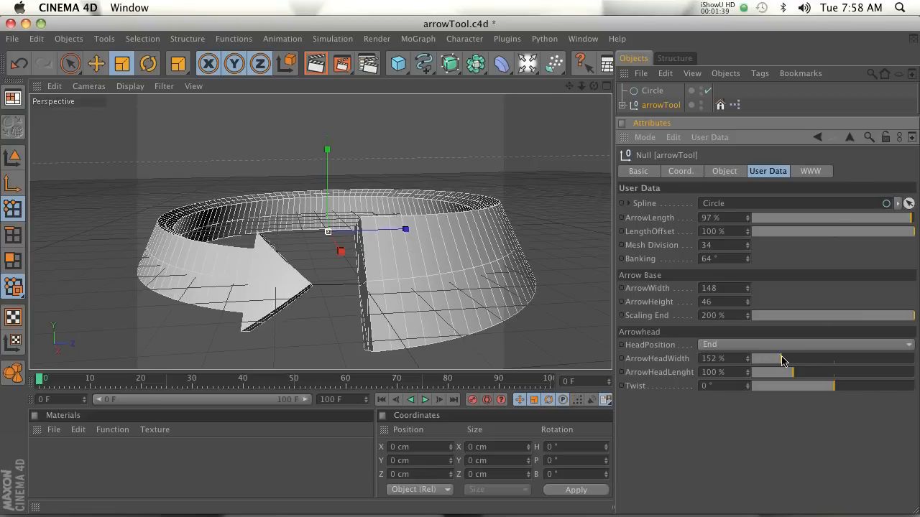
left_click_drag(790, 371, 836, 371)
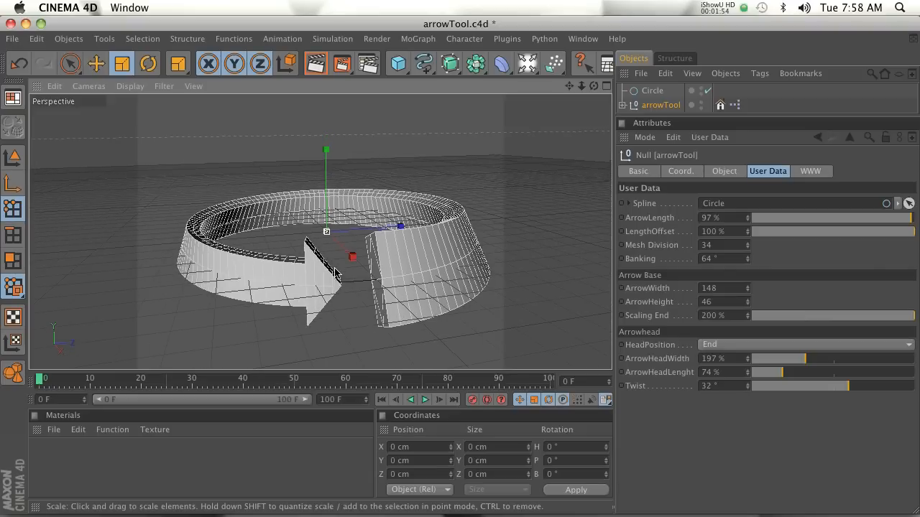
- Close the arrowTool scene and view the ArrowMaker web page
left_click(12, 39)
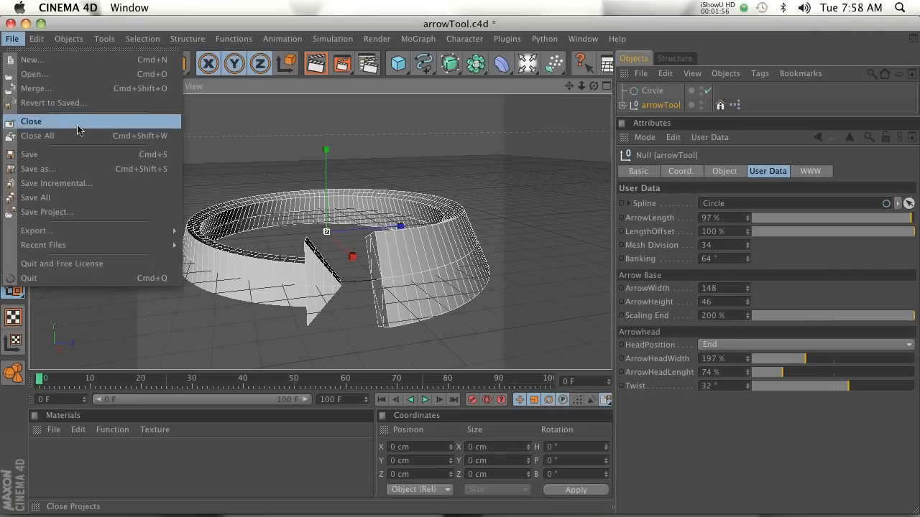
left_click(37, 136)
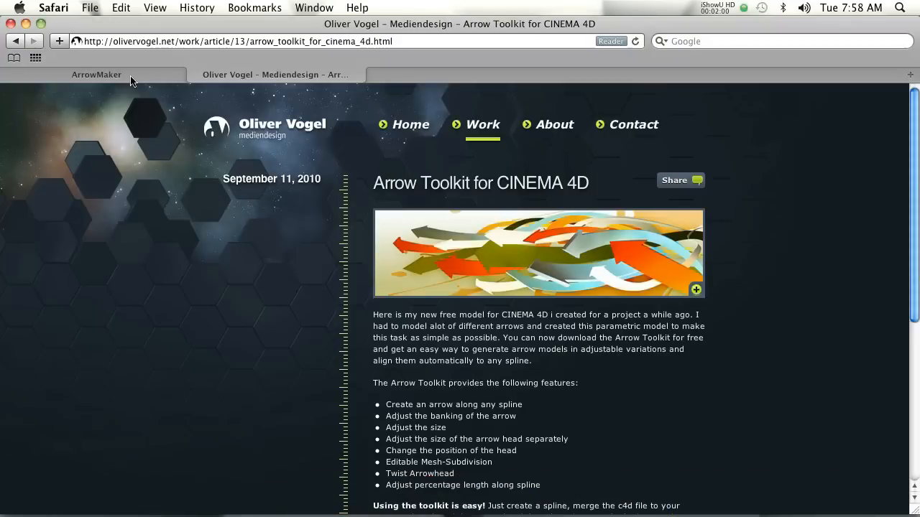
left_click(96, 74)
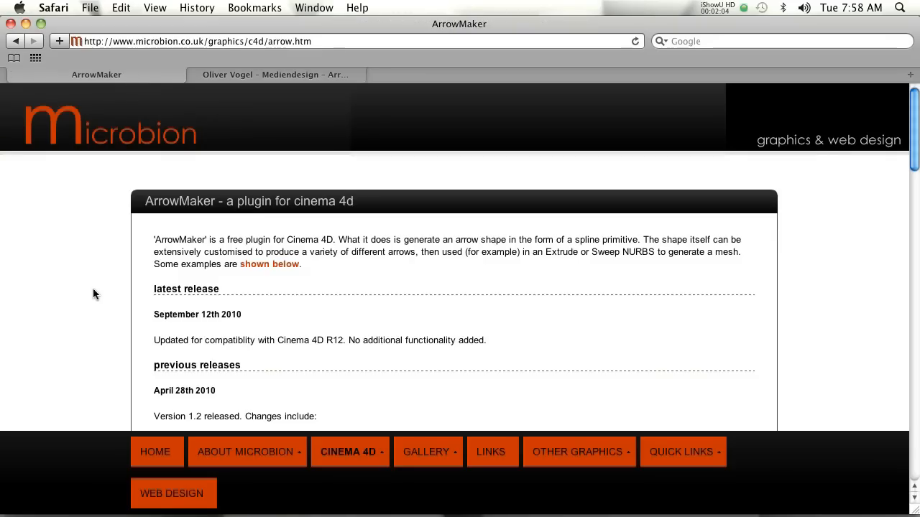
scroll("down", 3)
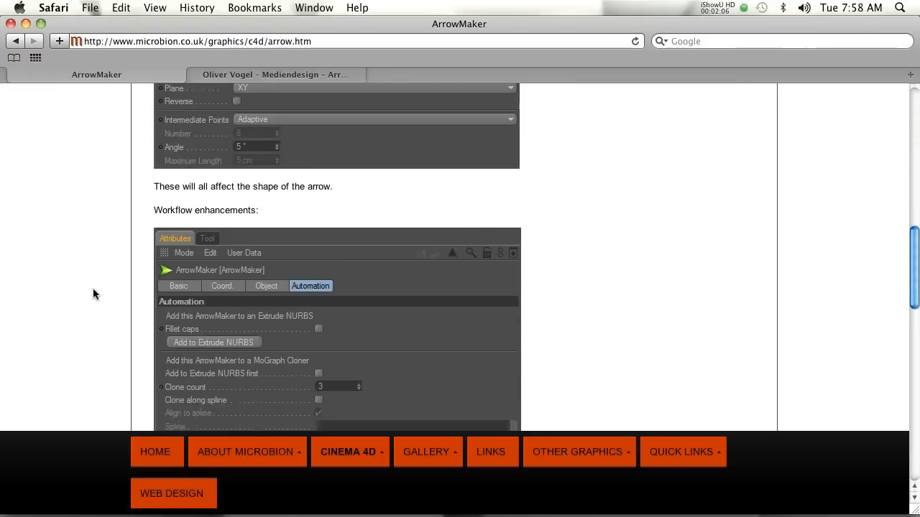
scroll("up", 3)
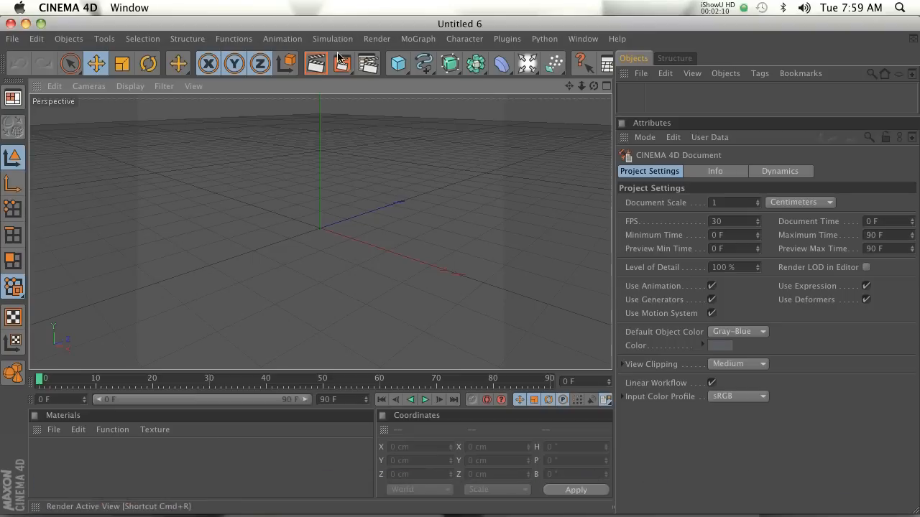
- Add an ArrowMaker object from the Plugins menu to the empty document
left_click(507, 39)
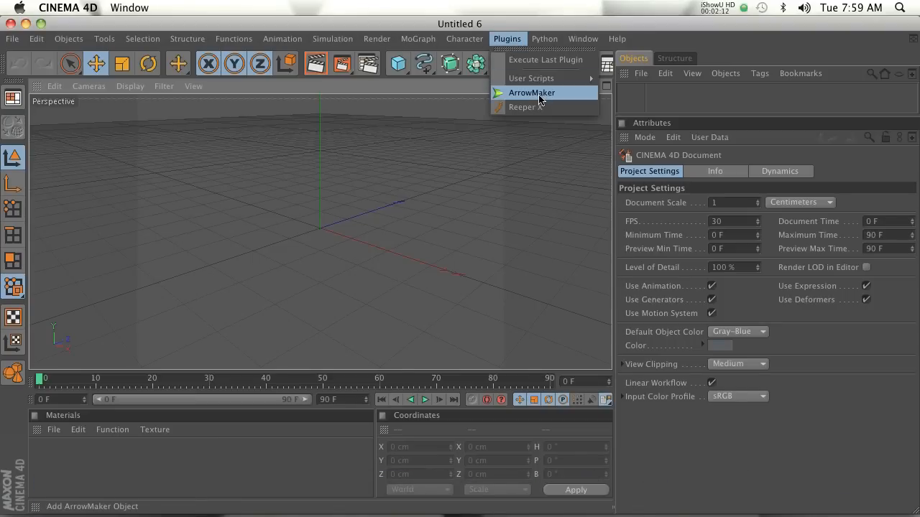
left_click(532, 93)
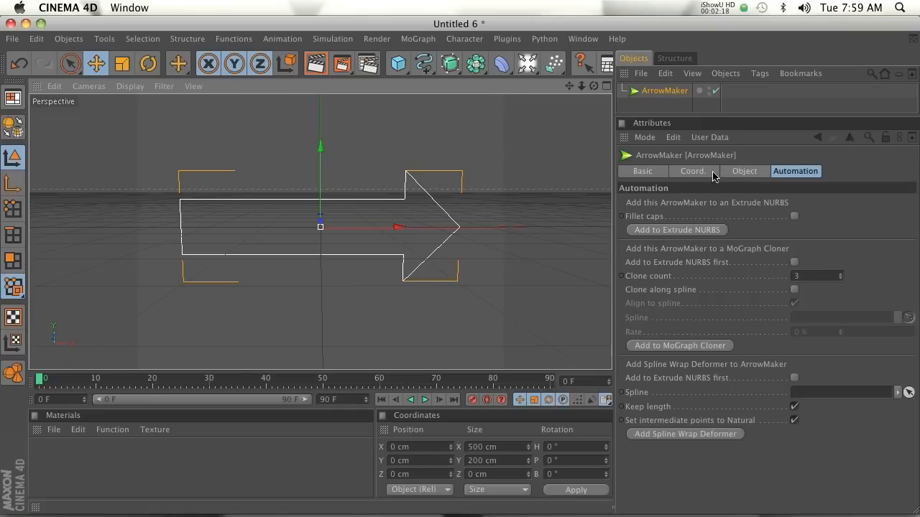
- Raise head height and barb offset, set tail 510 × 119 with 25%/40% taper
left_click(745, 171)
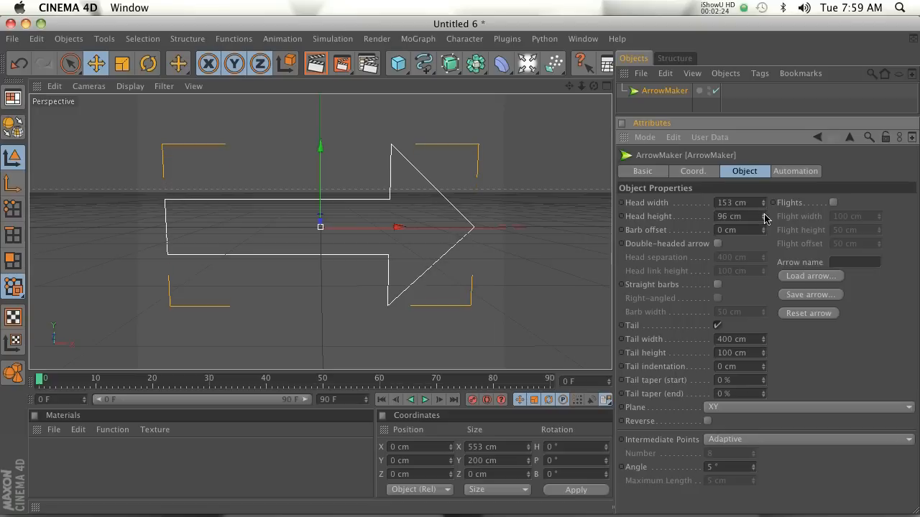
left_click_drag(766, 230, 765, 219)
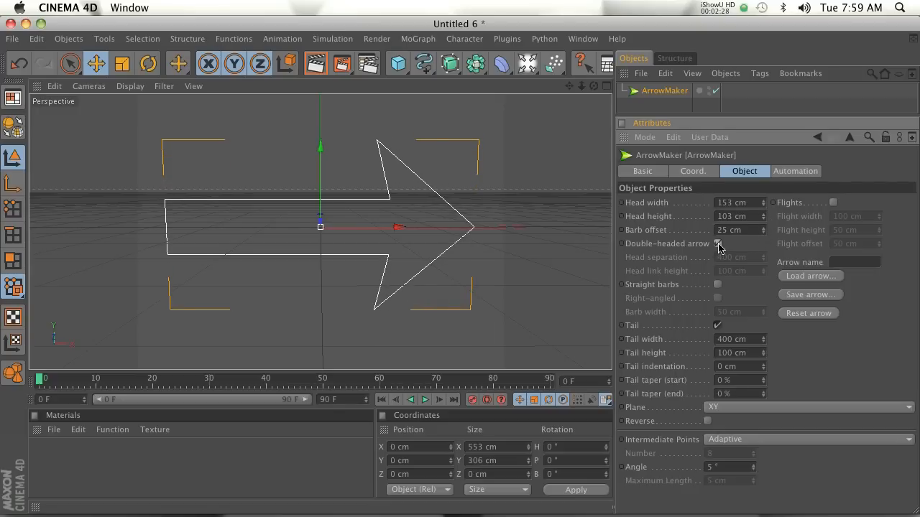
left_click(716, 243)
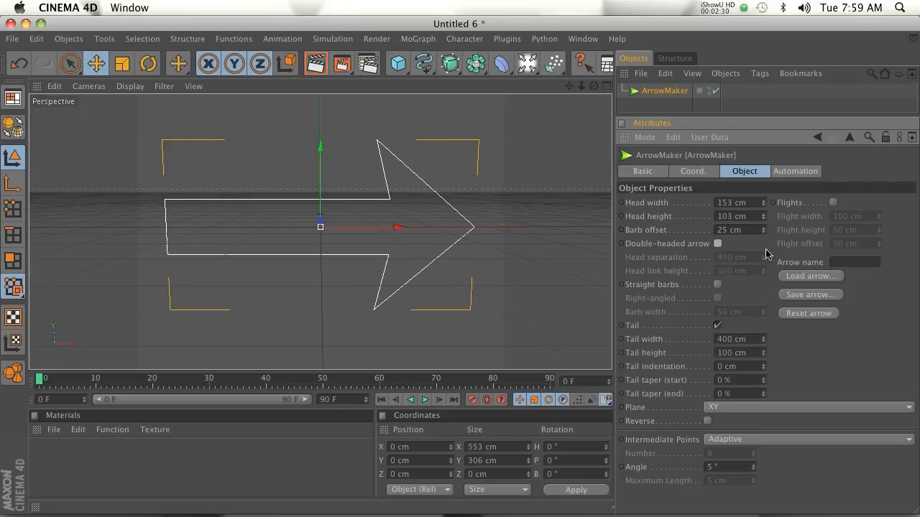
left_click(832, 202)
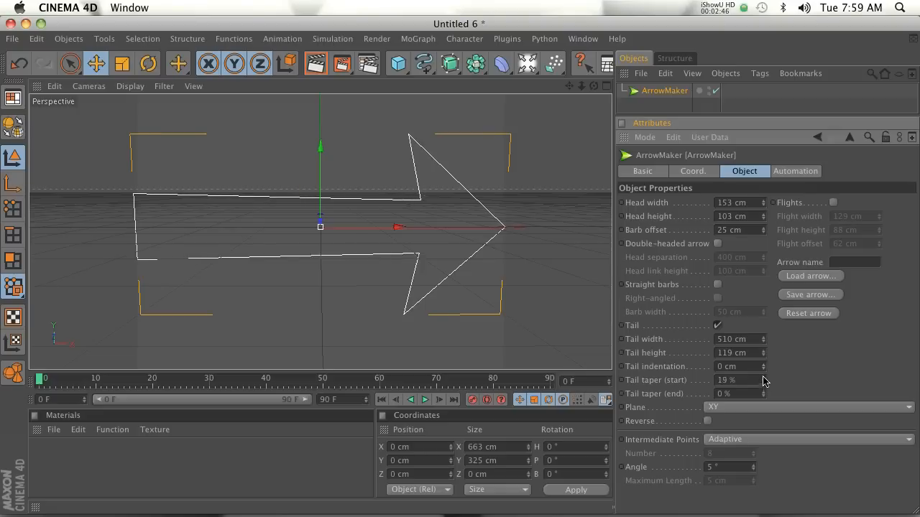
left_click(759, 391)
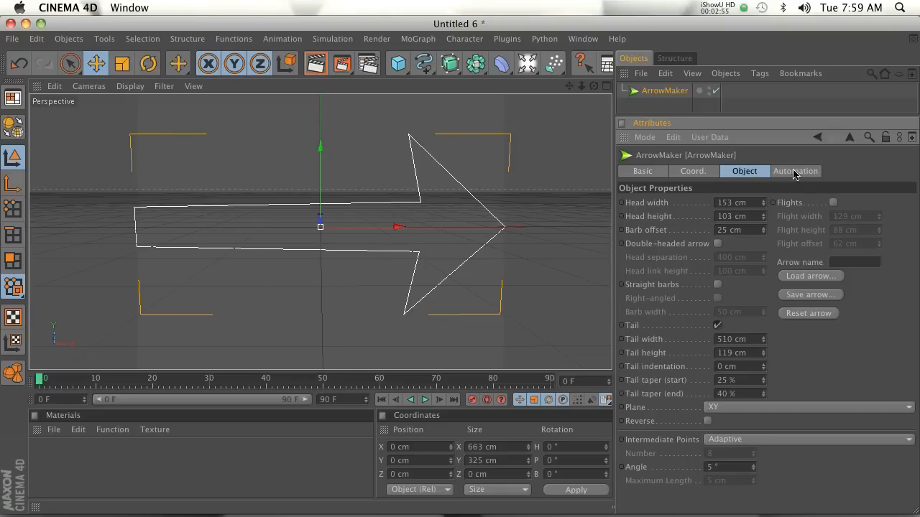
- Extrude the arrow via Extrude NURBS with fillet caps, then add and undo a MoGraph Cloner
left_click(795, 171)
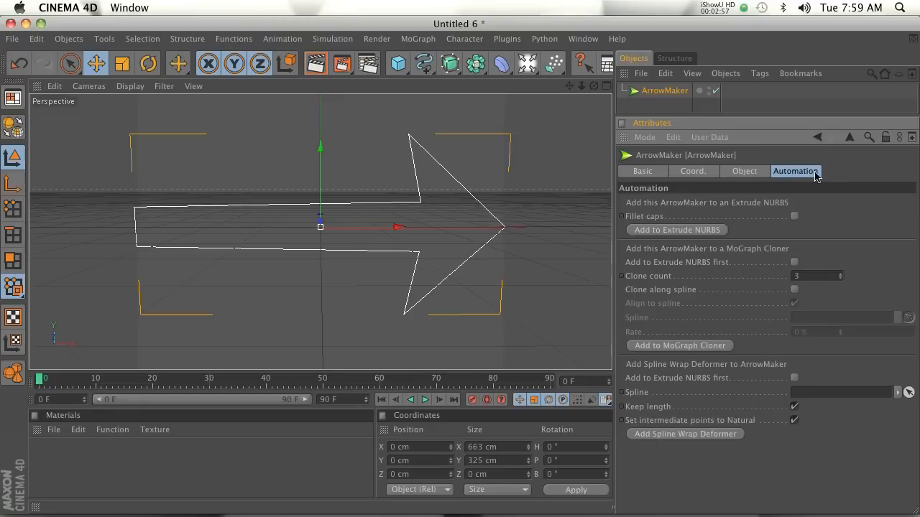
mouse_move(752, 247)
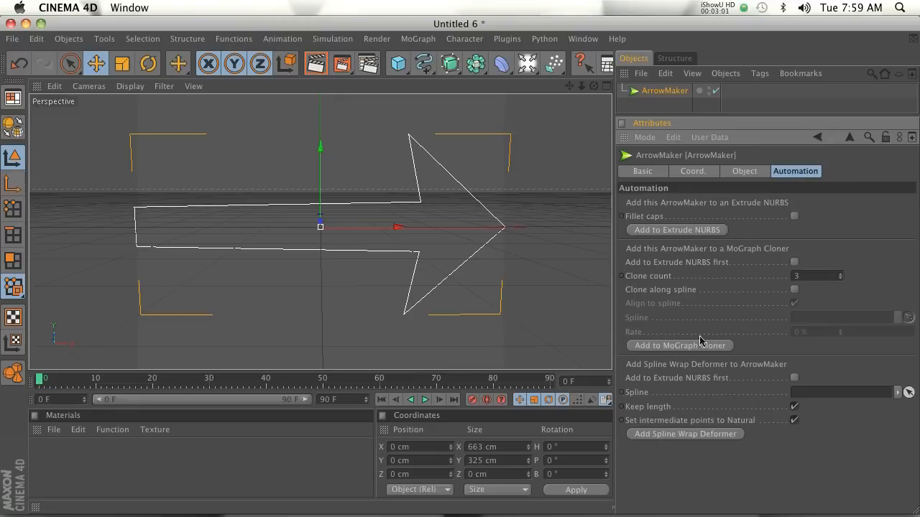
mouse_move(639, 252)
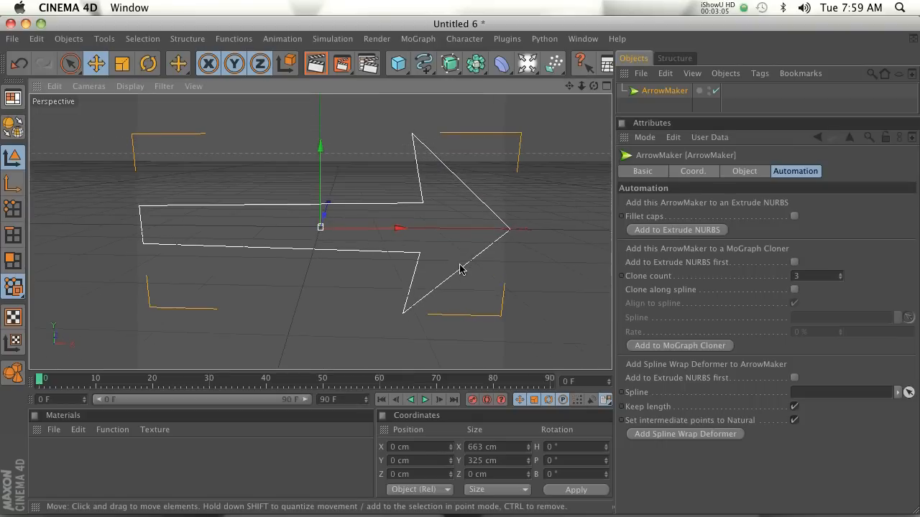
left_click(676, 230)
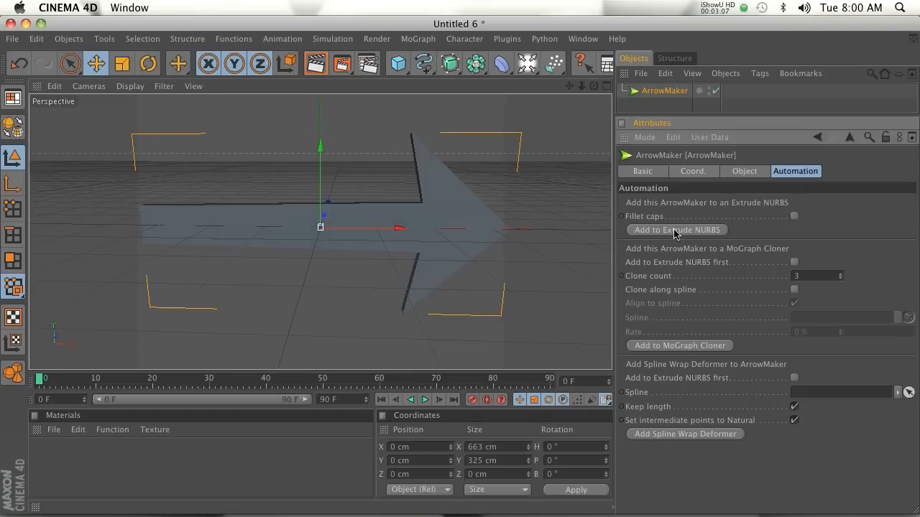
left_click(676, 230)
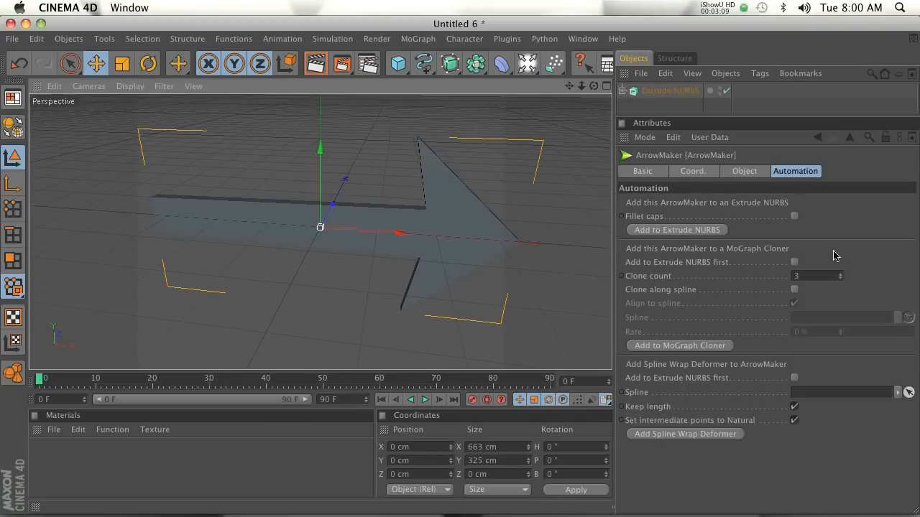
left_click(794, 216)
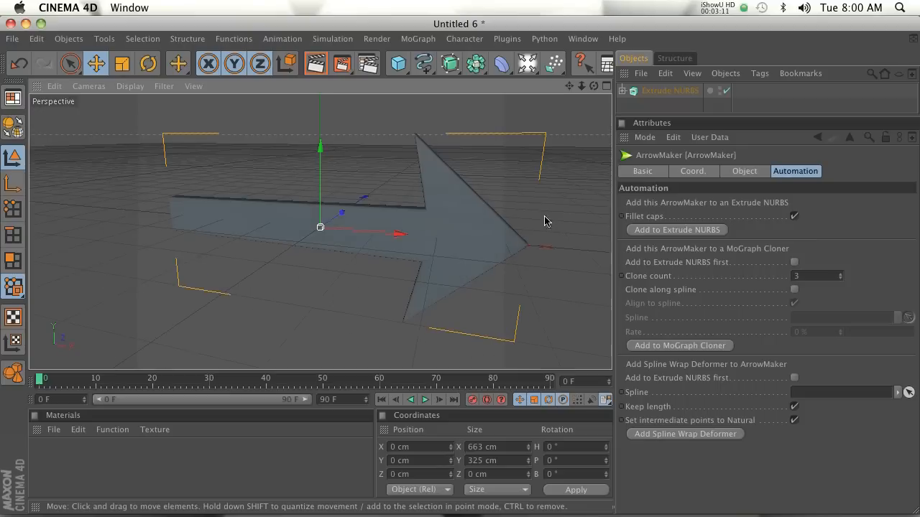
mouse_move(665, 352)
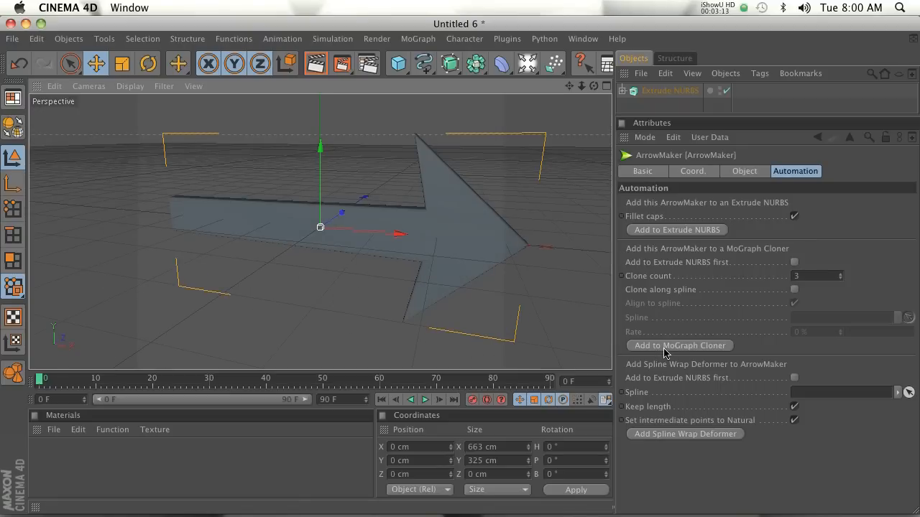
left_click(679, 345)
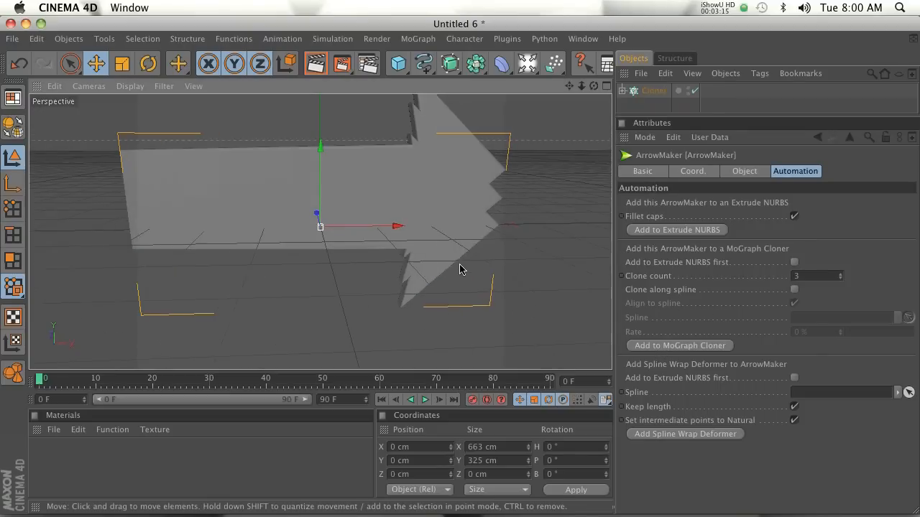
left_click(676, 229)
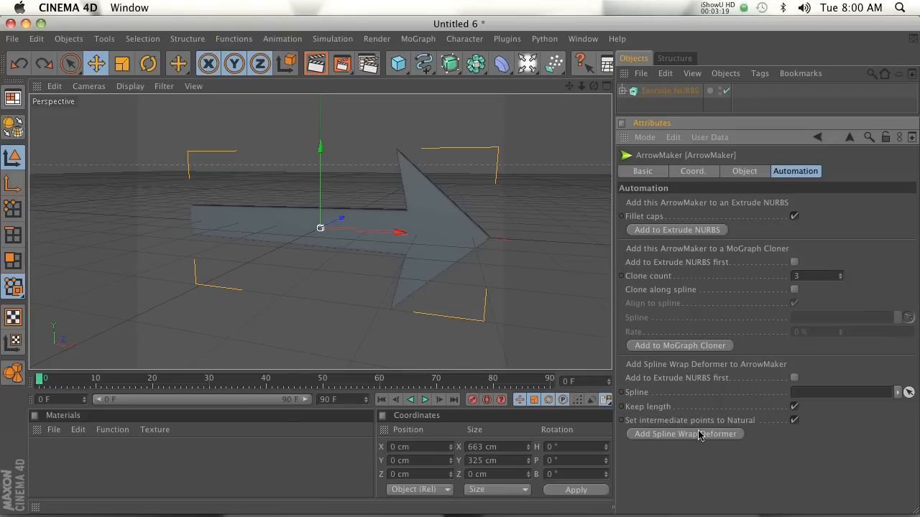
- Add a Circle spline rotated -90° pitch, scale it up, and return to ArrowMaker settings
left_click(422, 63)
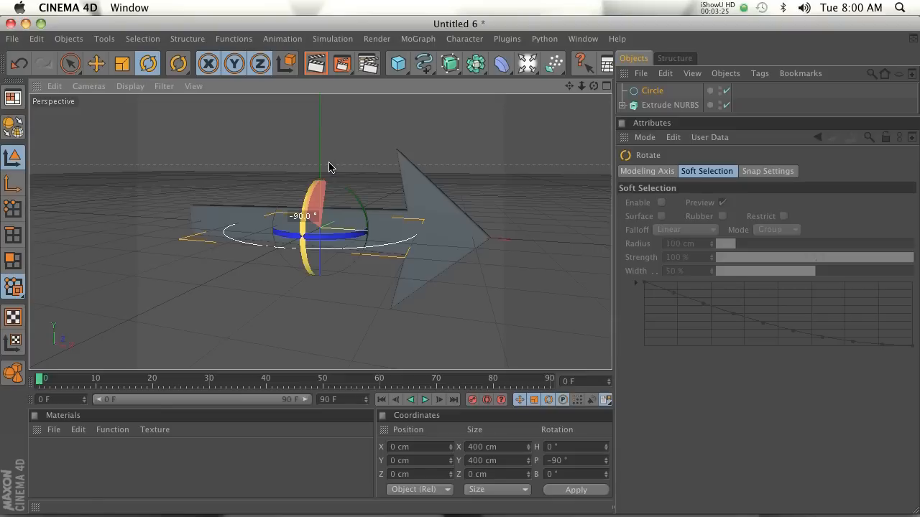
left_click(121, 64)
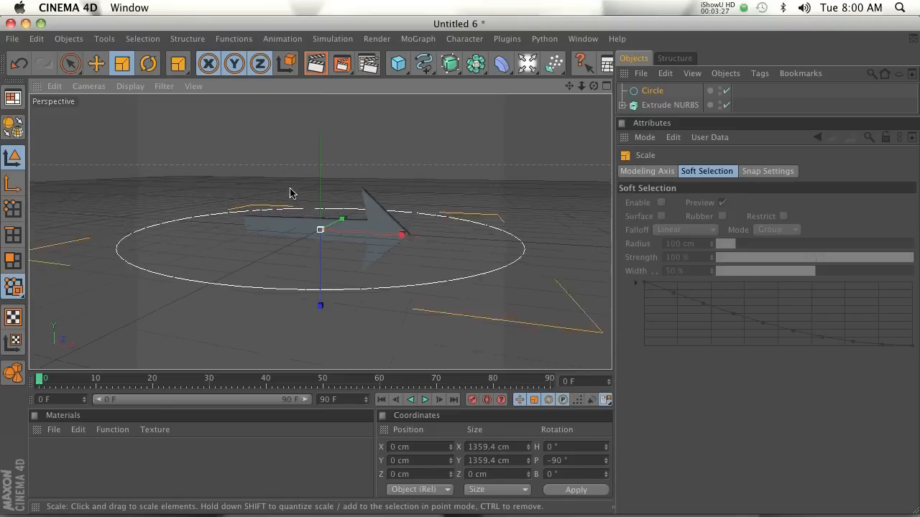
left_click(669, 104)
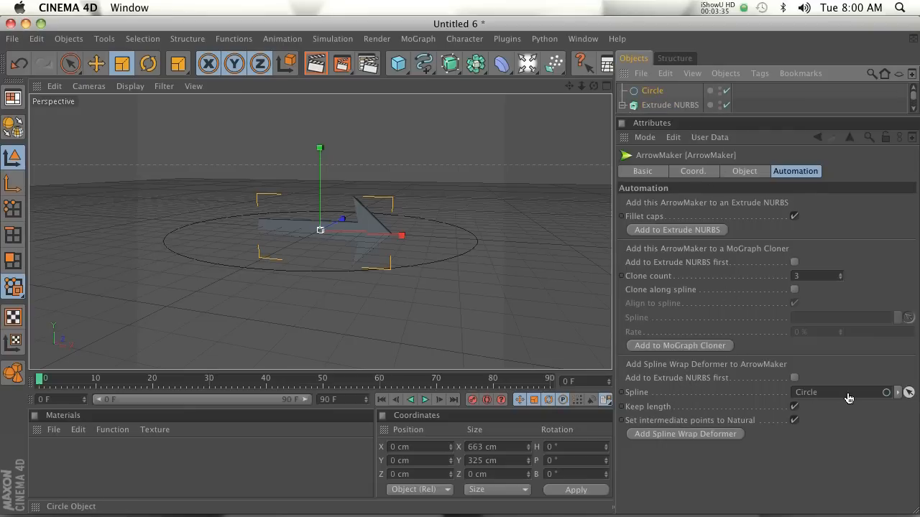
- Add a Spline Wrap deformer along the circle and increase head width to 157 cm
left_click(670, 105)
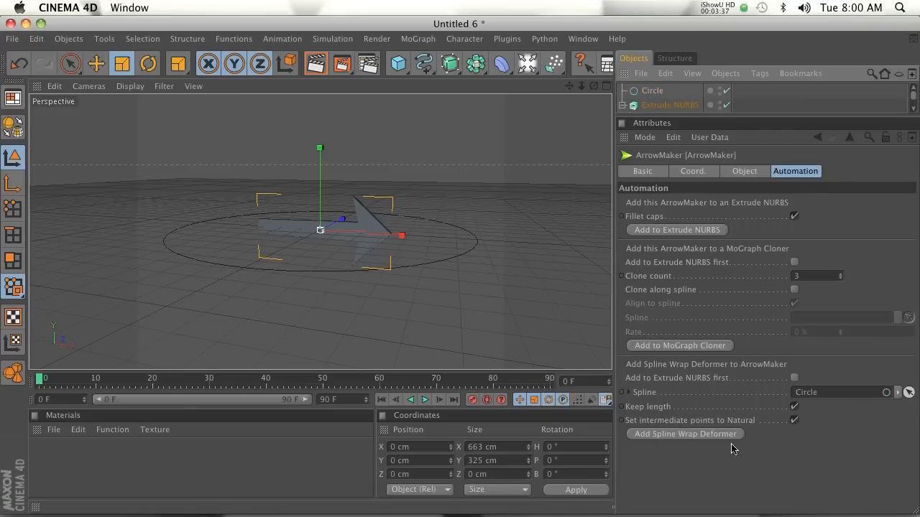
mouse_move(681, 440)
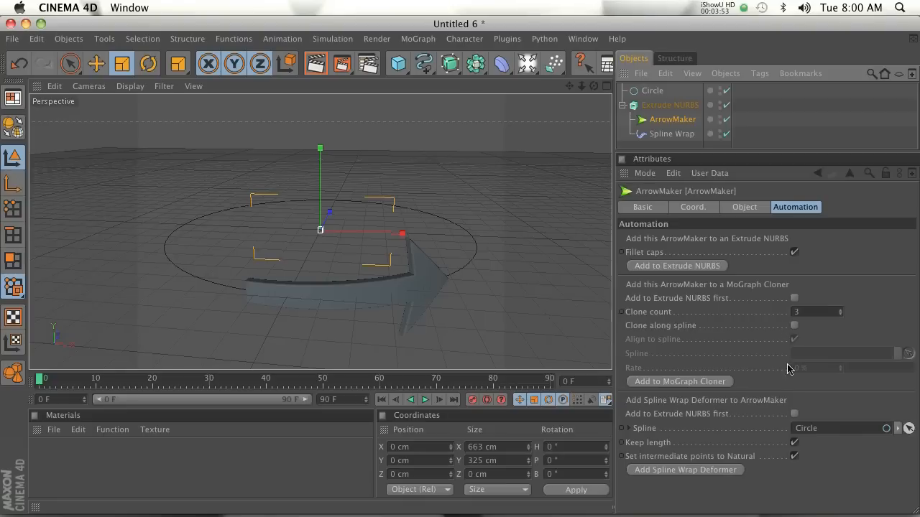
left_click(743, 207)
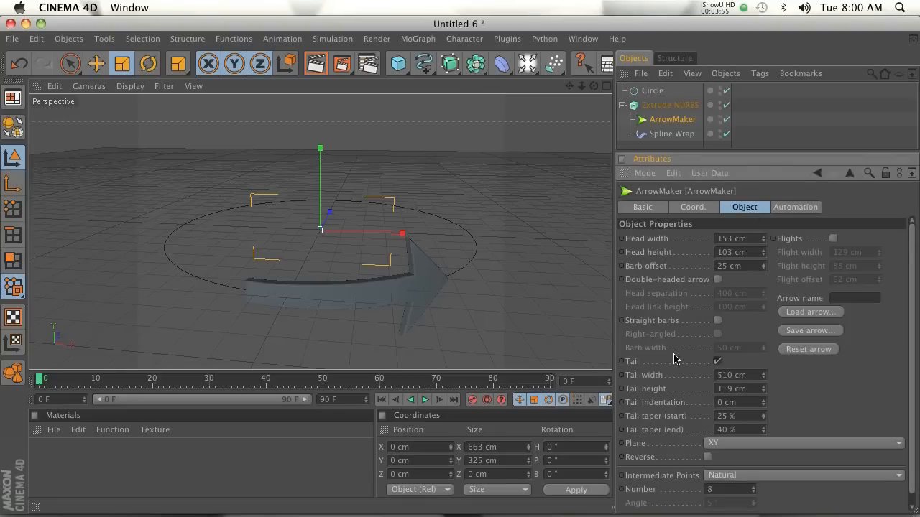
left_click(762, 235)
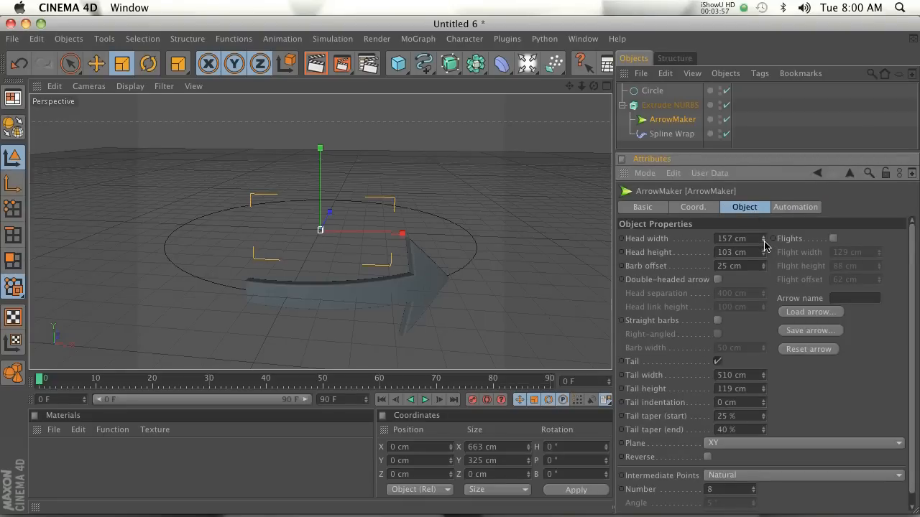